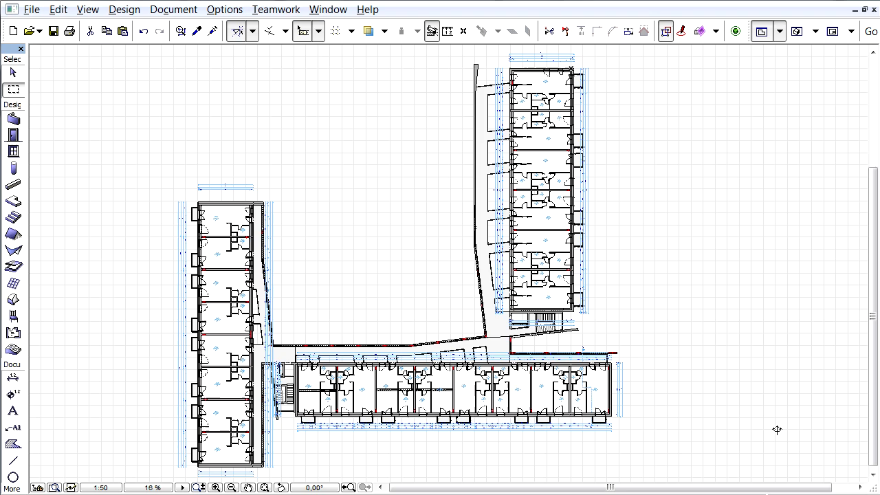
Show the apartment building in the 3D window instead of the floor plan
click(797, 30)
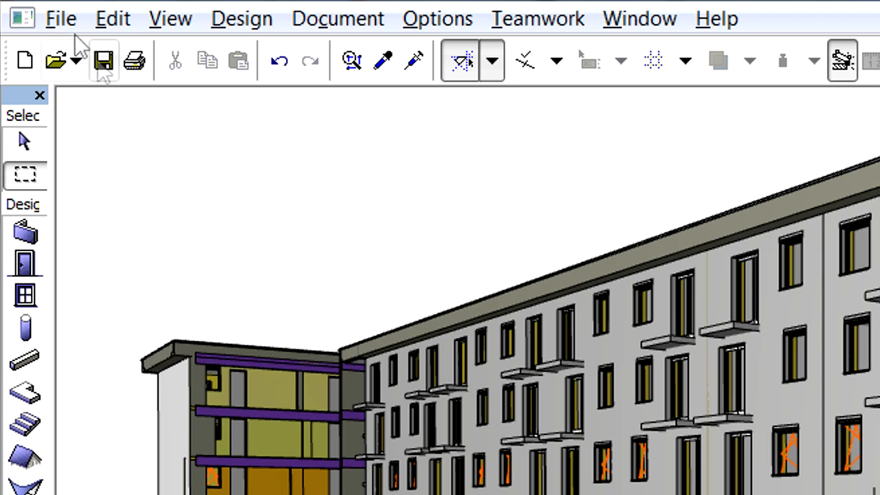
Start Save As with StereoLithography (*.stl) format and file name STL_model
click(61, 18)
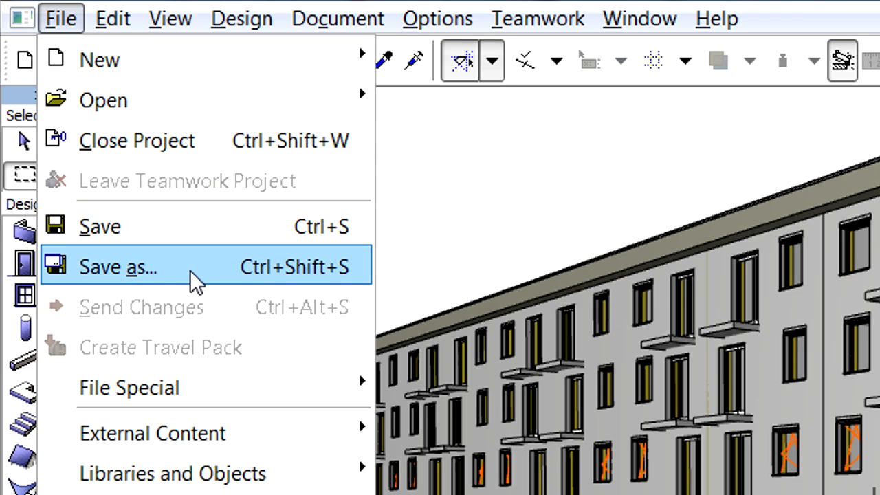
click(118, 267)
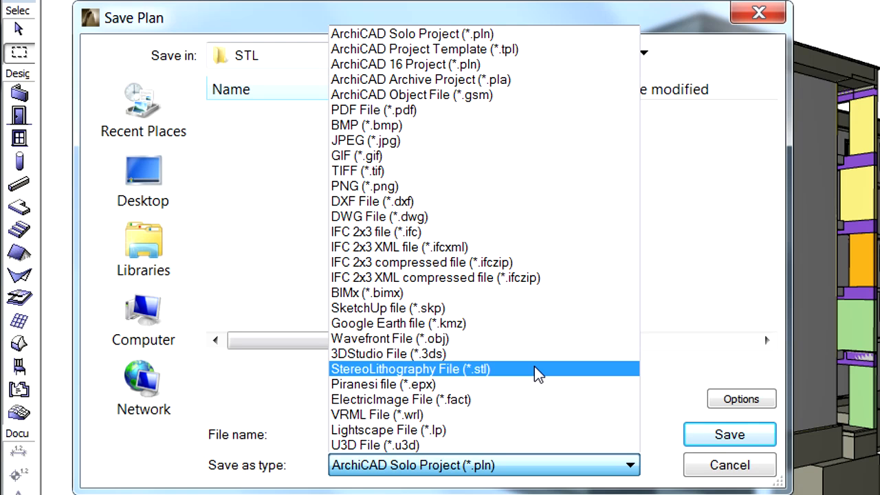
click(410, 368)
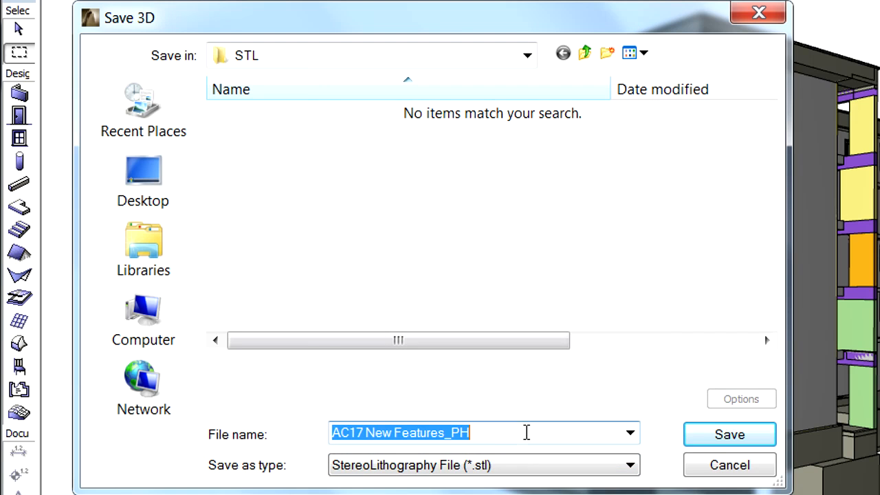
text(STL_model)
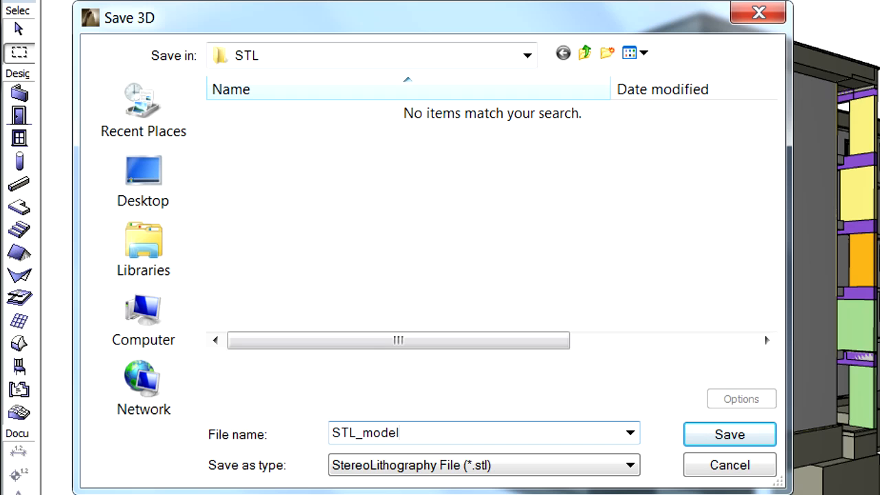
mouse_move(729, 435)
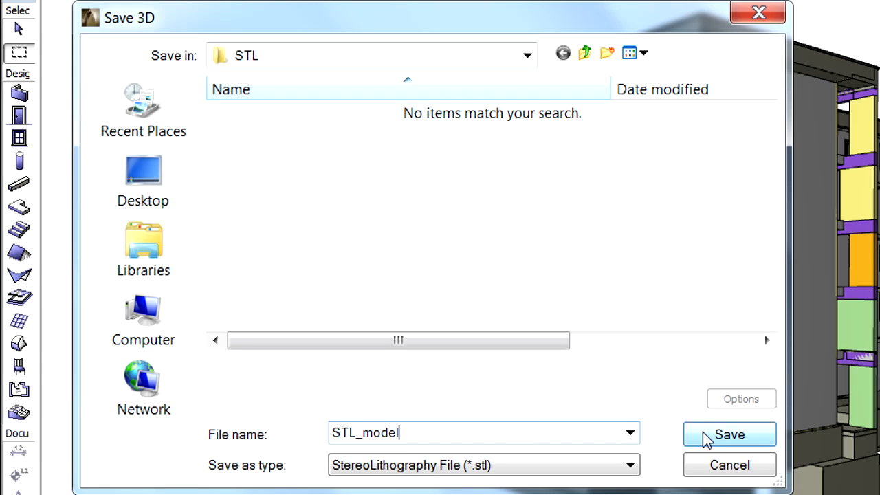
Export the STL as binary, in millimeters, at 1:500 scale
click(728, 434)
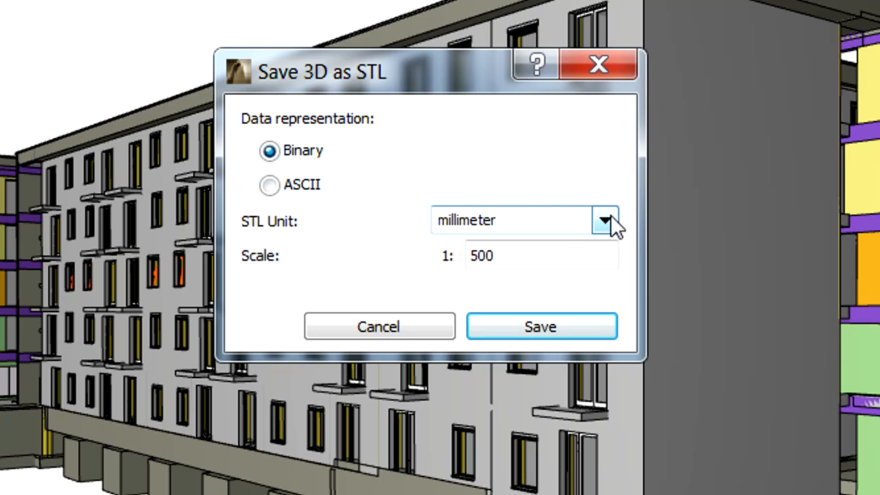
click(605, 220)
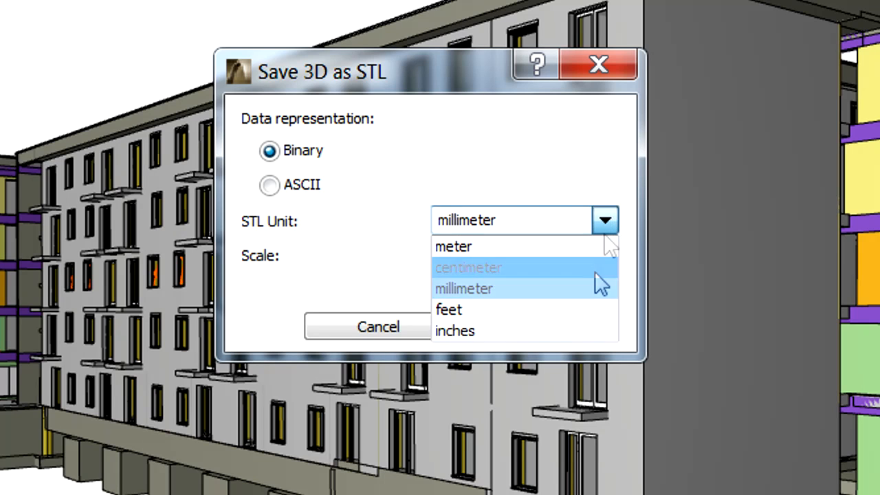
mouse_move(602, 316)
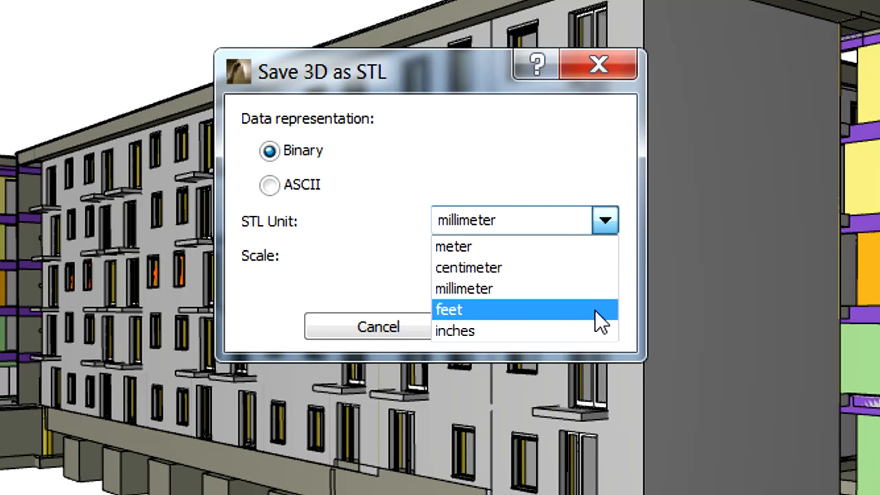
click(463, 288)
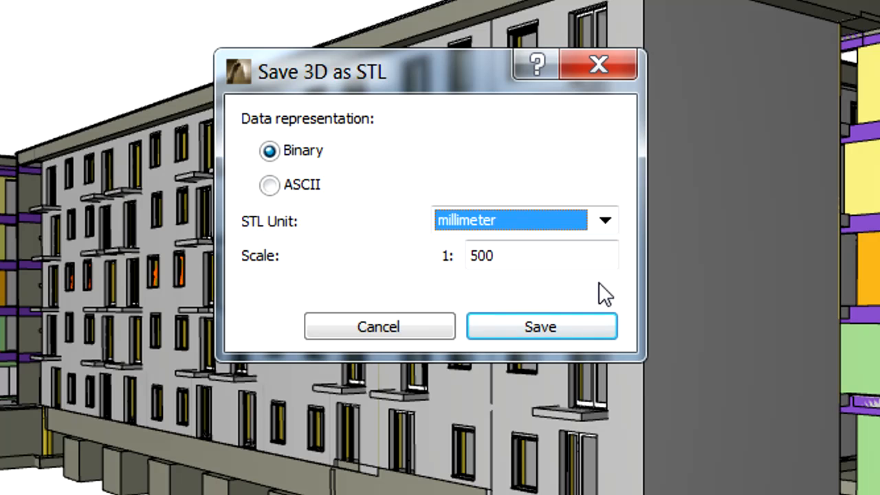
click(539, 255)
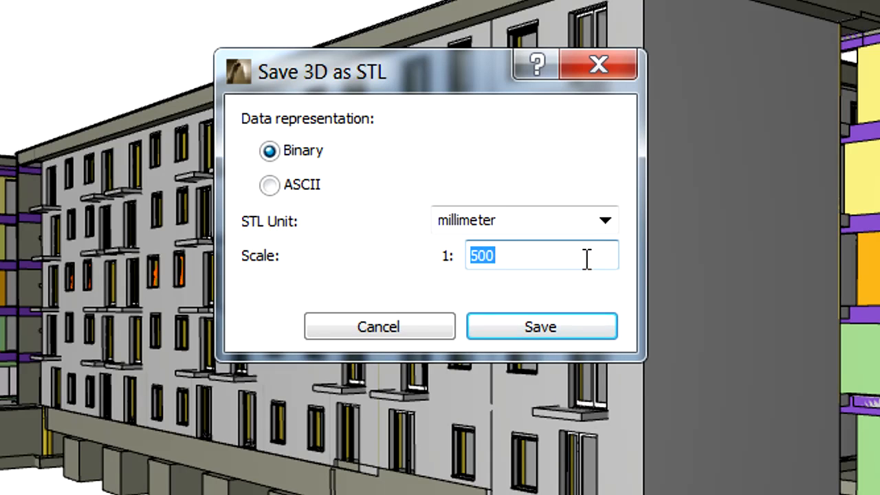
mouse_move(591, 309)
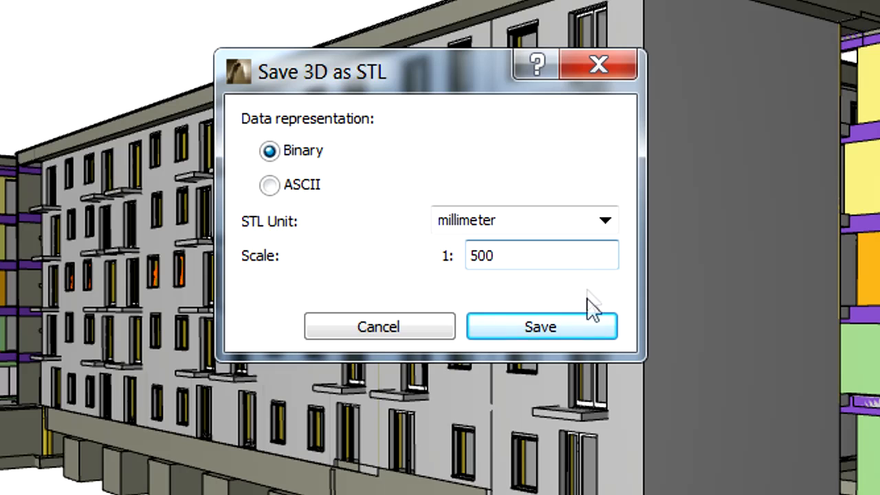
mouse_move(585, 331)
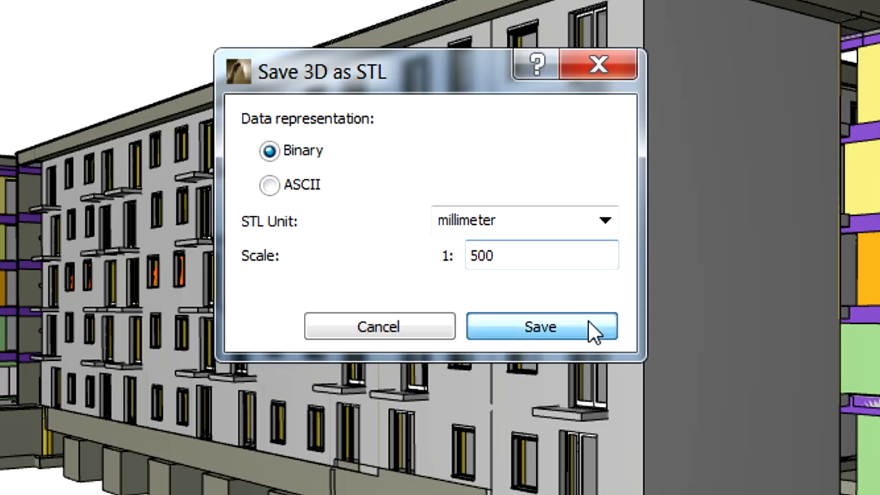
click(540, 327)
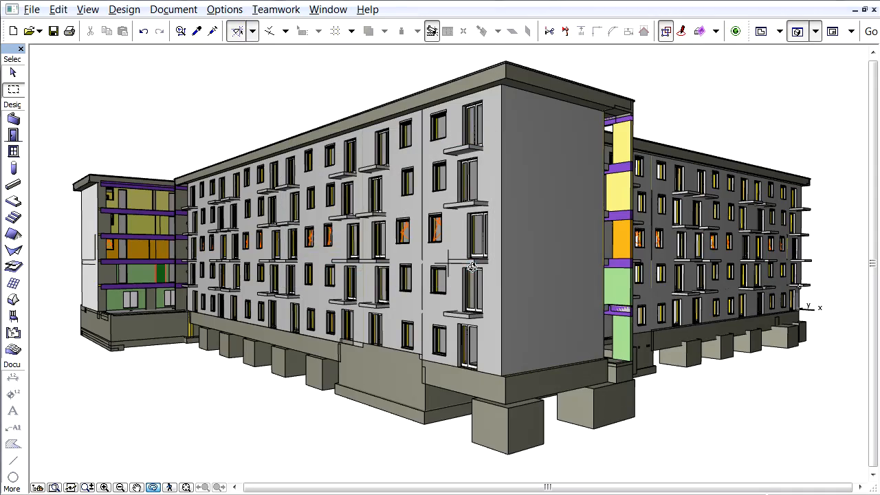